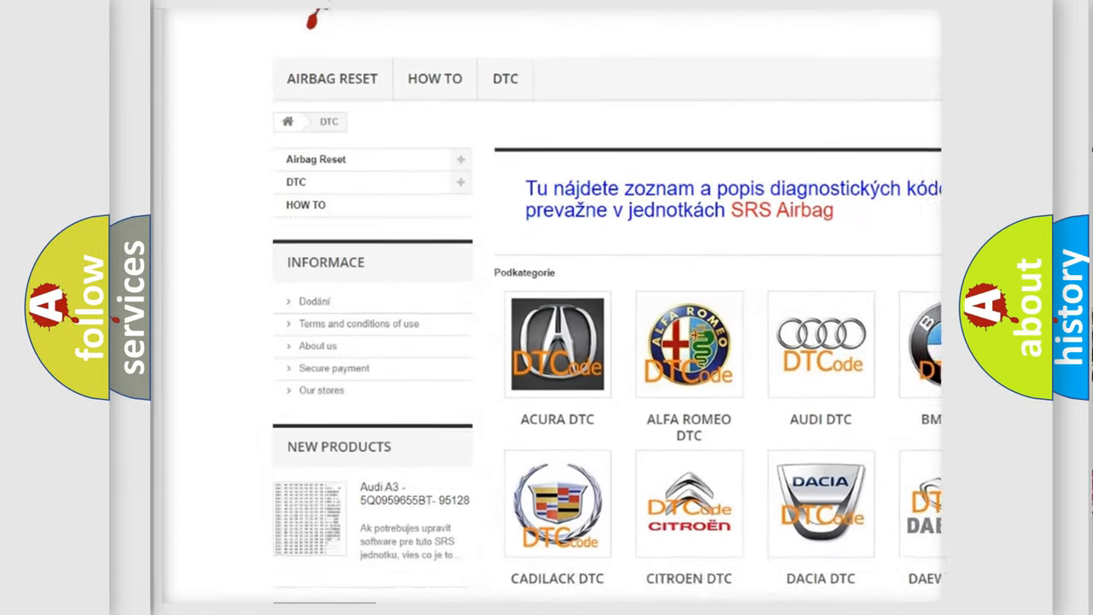
scroll(down, 3)
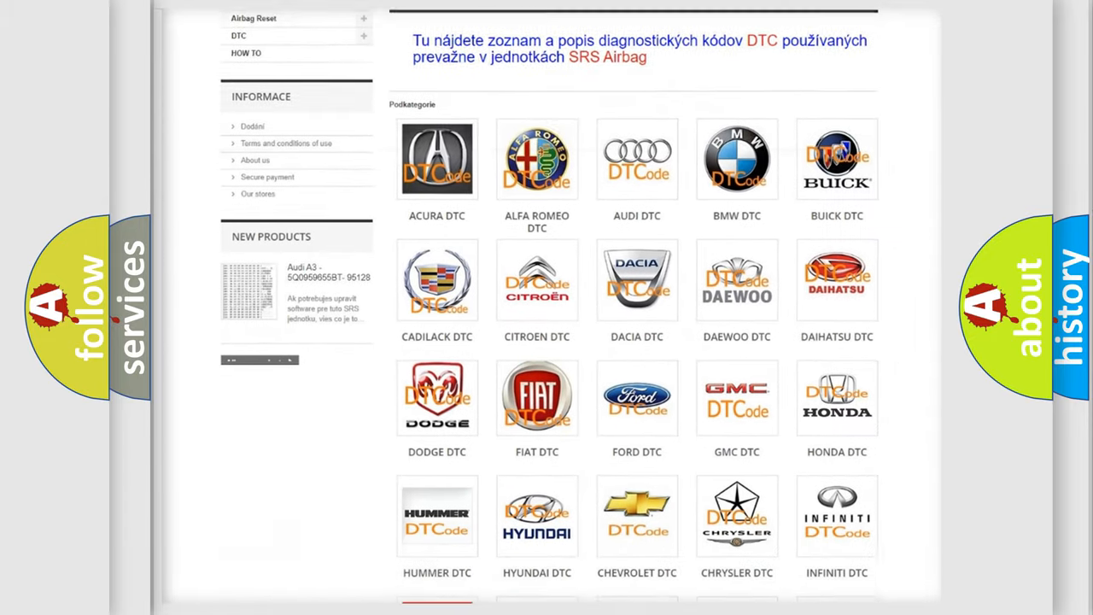
scroll(down, 3)
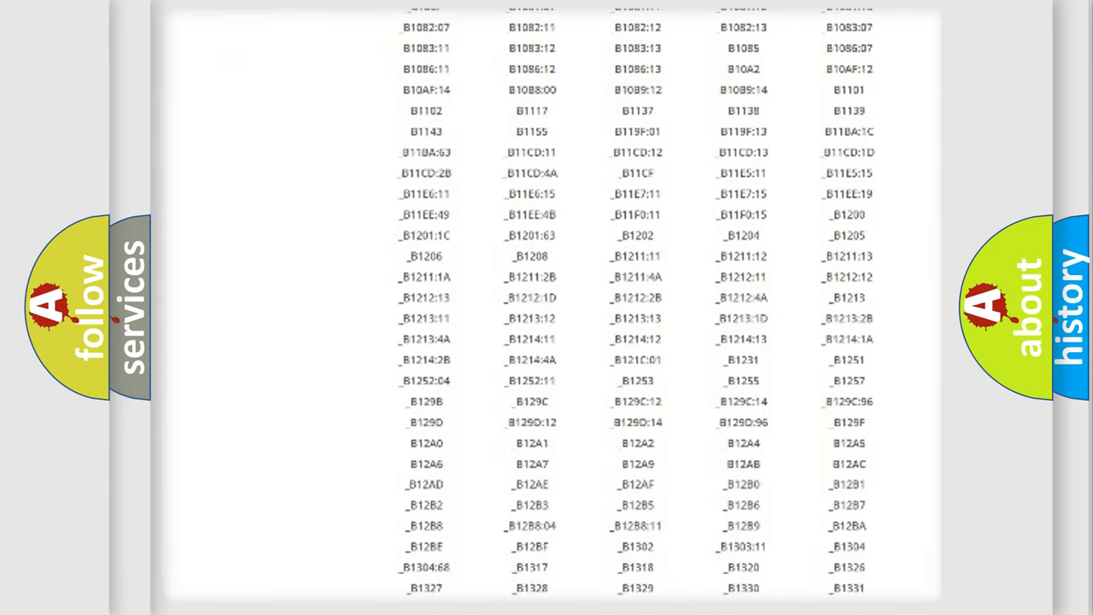
scroll(down, 3)
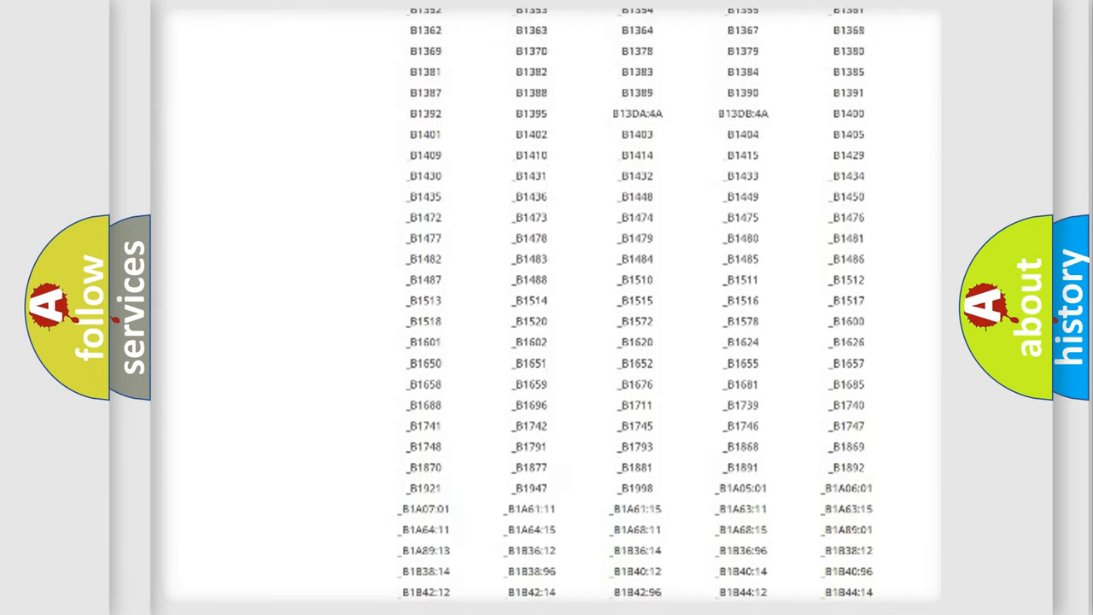
scroll(up, 3)
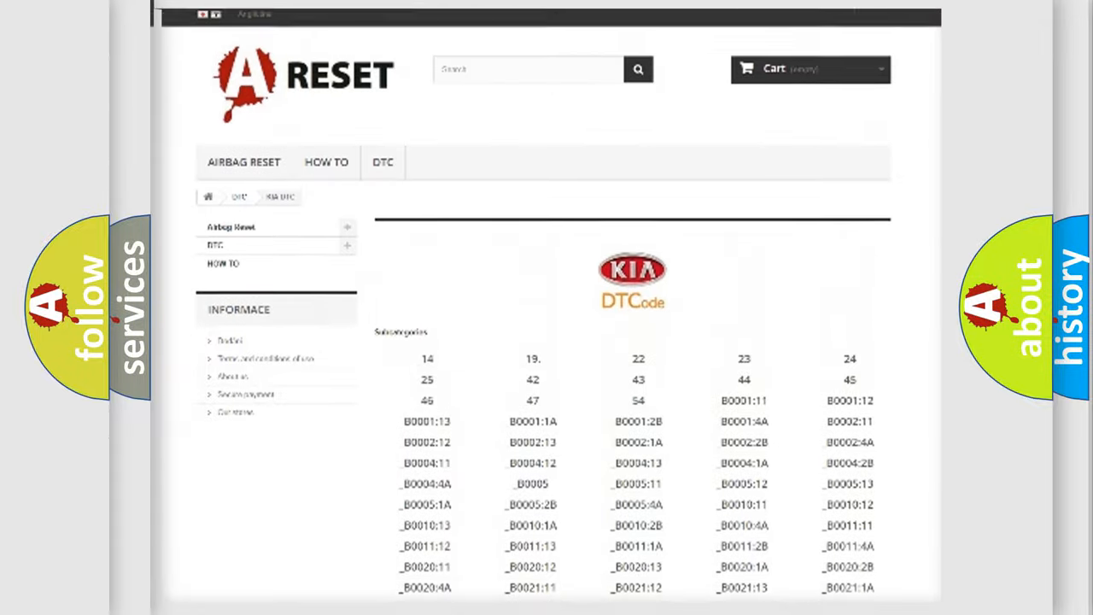